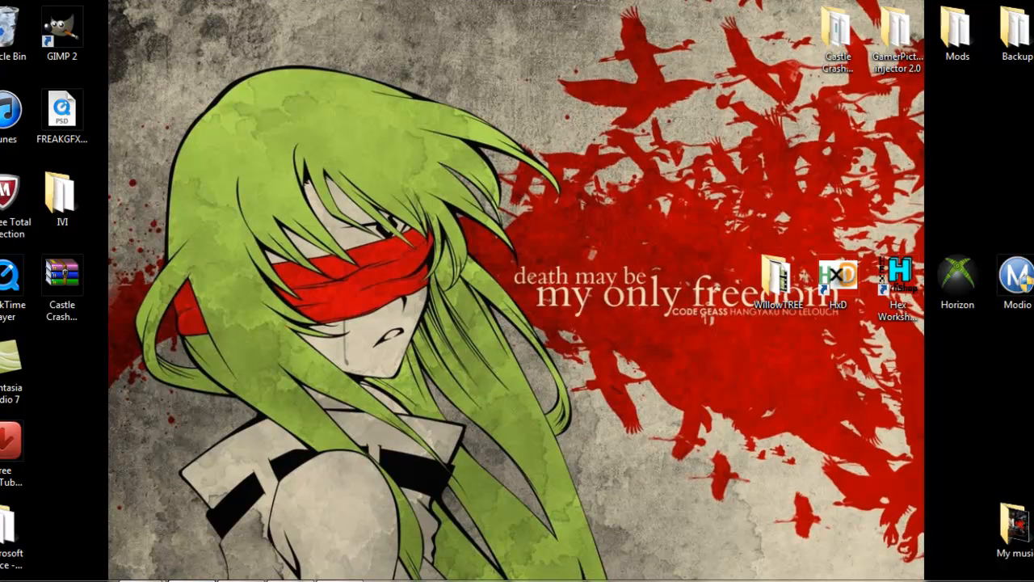
Step: Launch Modio from the desktop and bring up its online gamesave browser
{"action": "double_click", "coordinate": [1015, 278]}
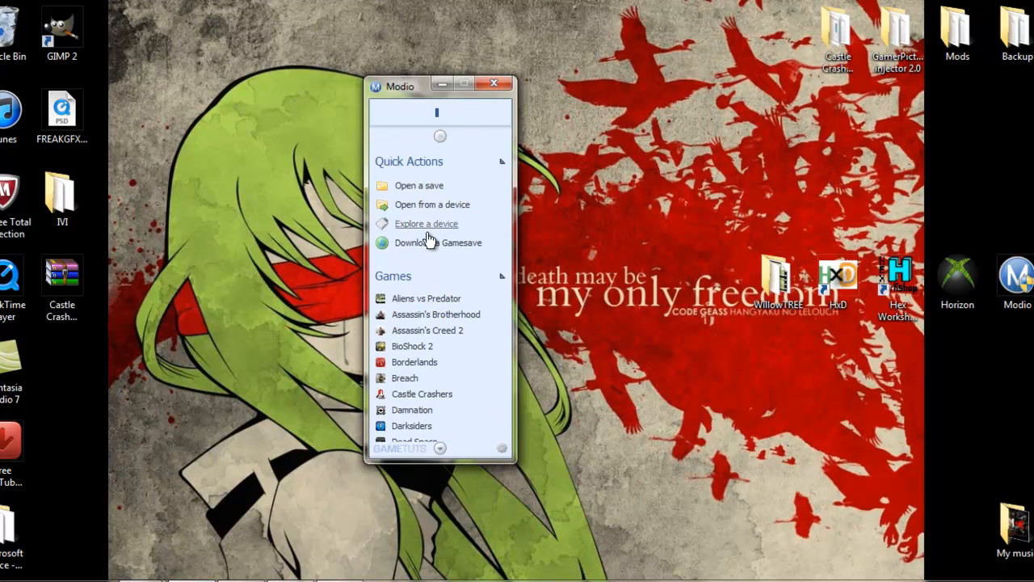
{"action": "left_click", "coordinate": [430, 242]}
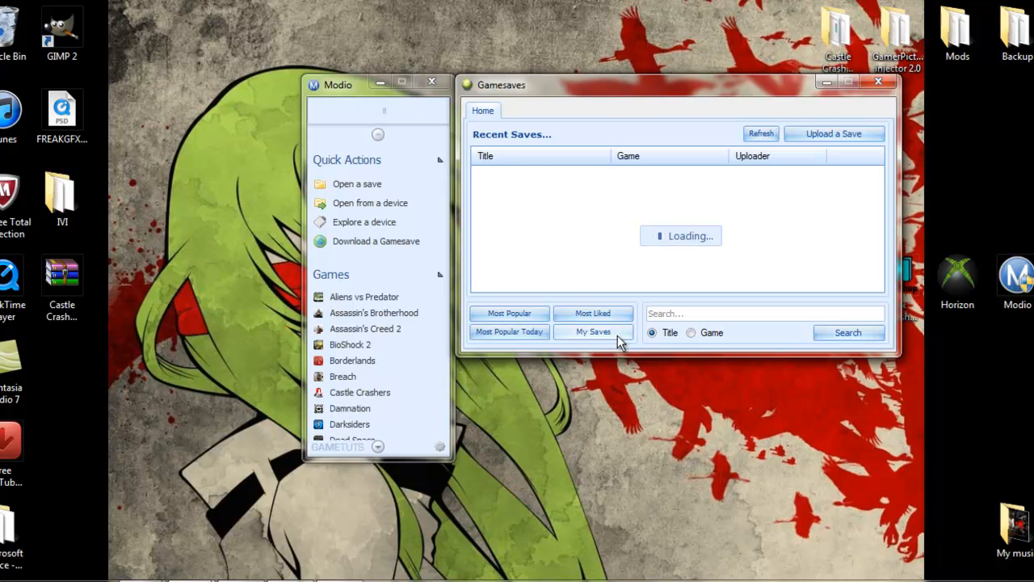
{"action": "mouse_move", "coordinate": [129, 509]}
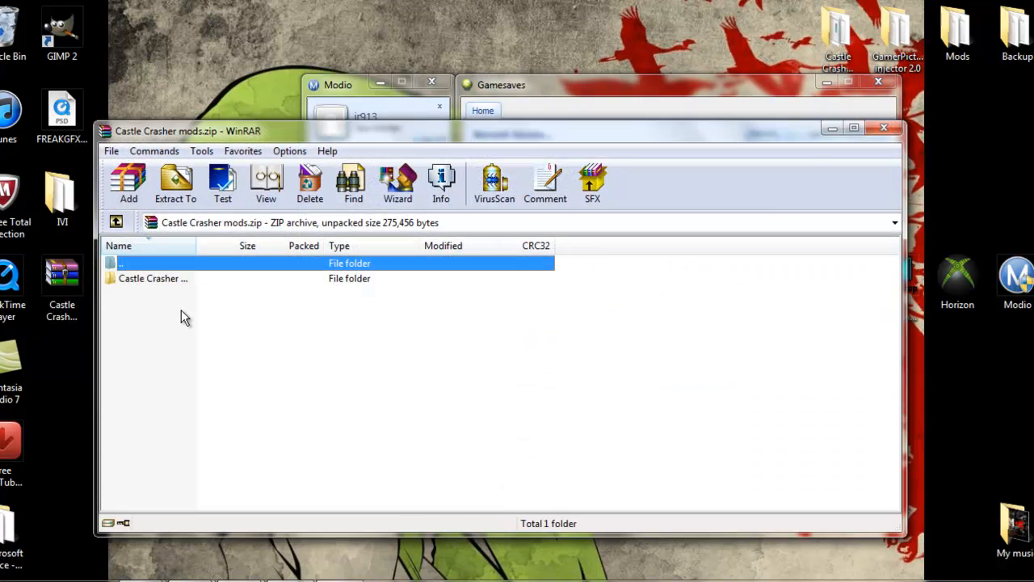
Step: Bring up the Castle Crasher mods folder and pick the Castle Crashers MT program
{"action": "left_click", "coordinate": [152, 278]}
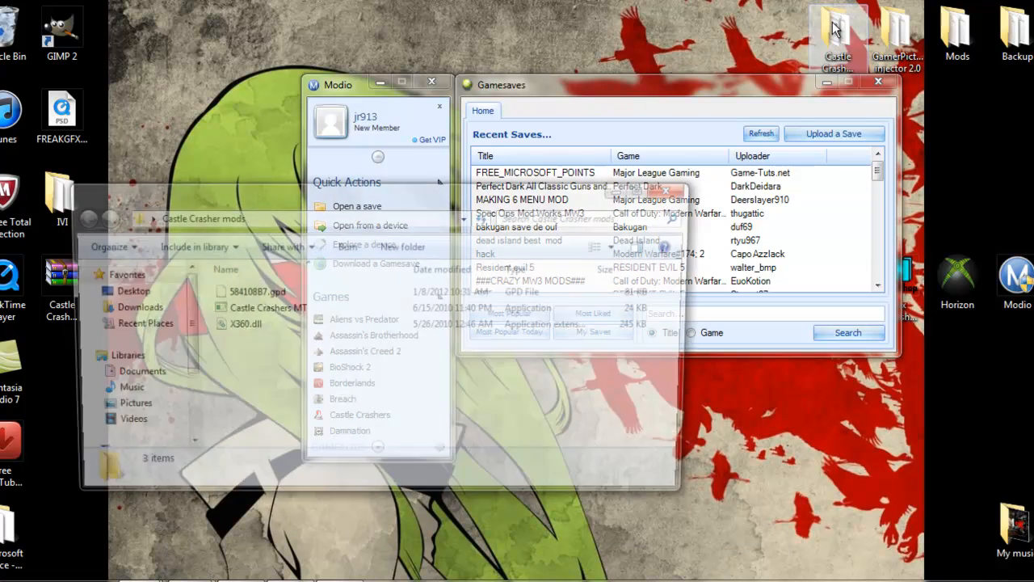
{"action": "left_click", "coordinate": [263, 307]}
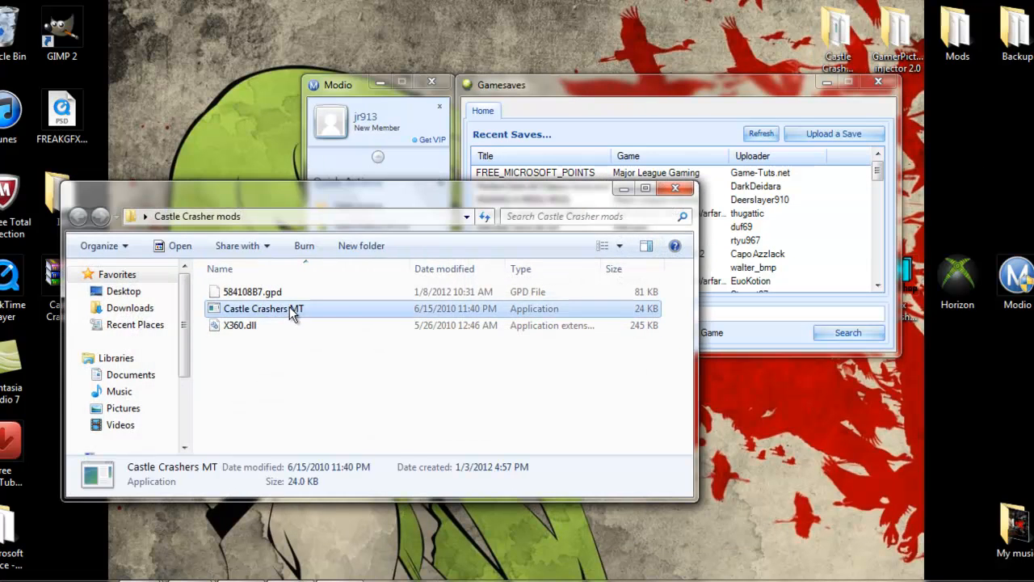
Step: Launch the mod tool, load the profile and choose Snakey/Druidic Knight as the character
{"action": "double_click", "coordinate": [256, 307]}
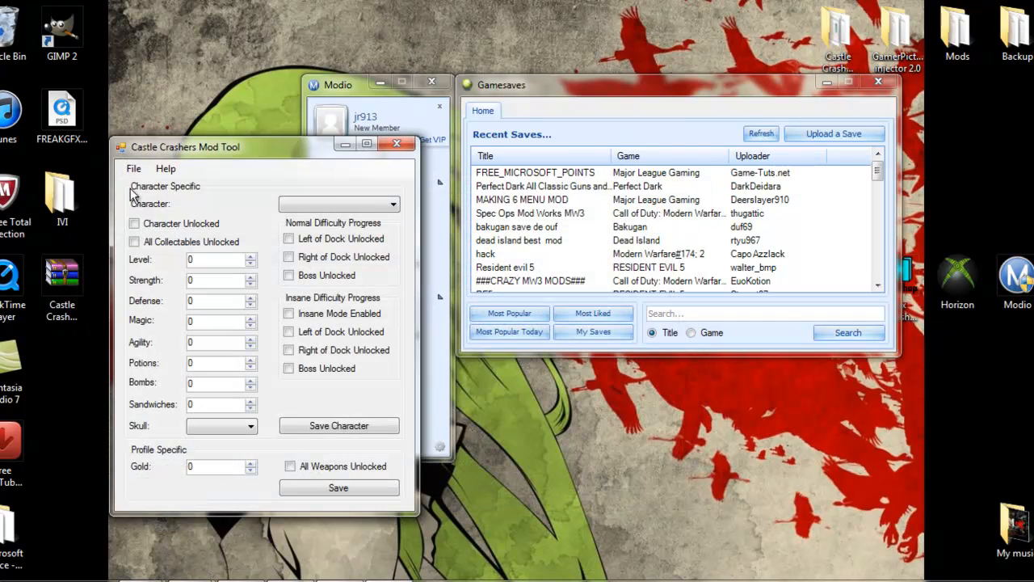
{"action": "left_click", "coordinate": [133, 168]}
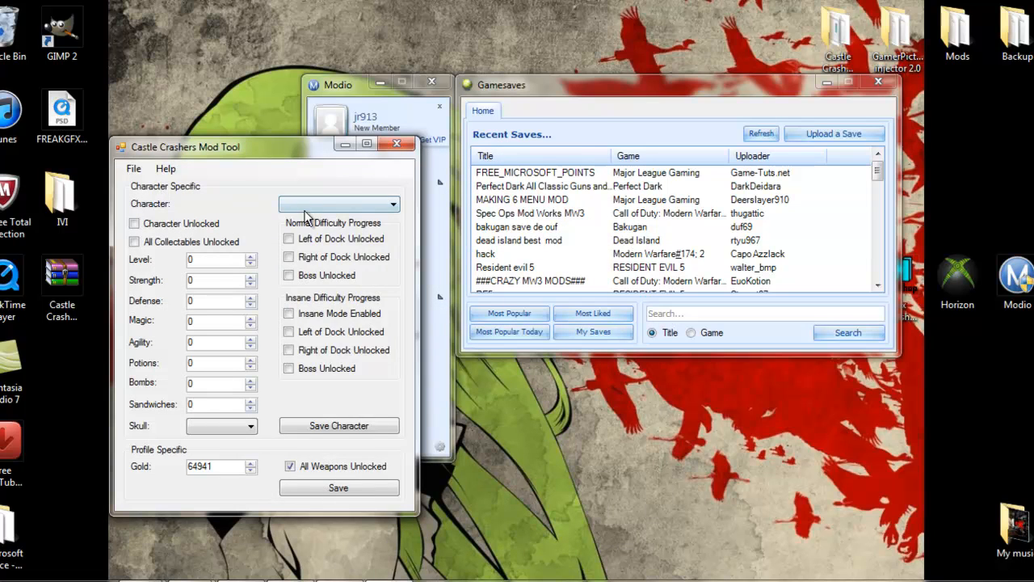
{"action": "left_click", "coordinate": [338, 204]}
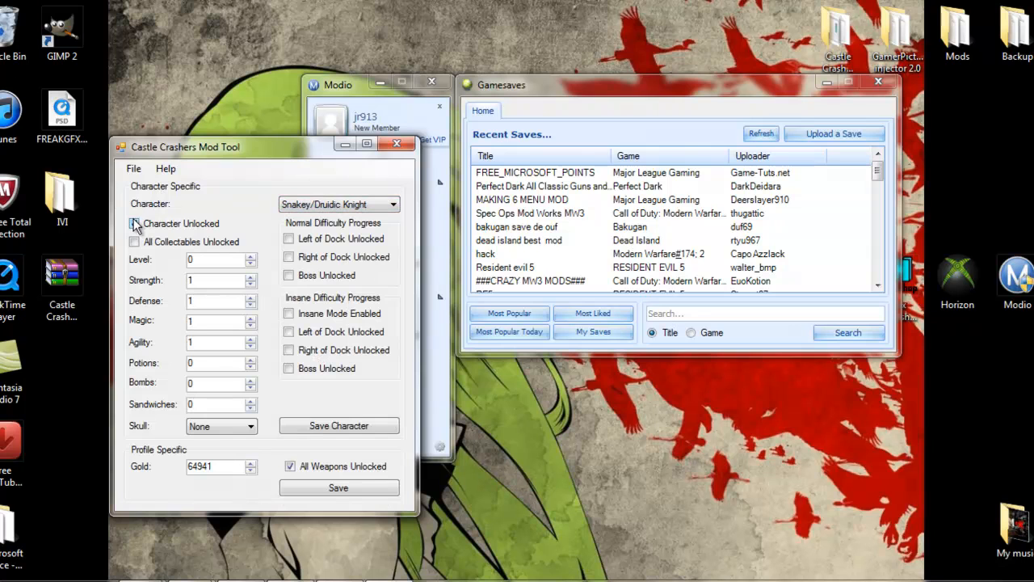
Step: Unlock the character with all collectables and enter level 99 and the stat values
{"action": "left_click", "coordinate": [133, 223]}
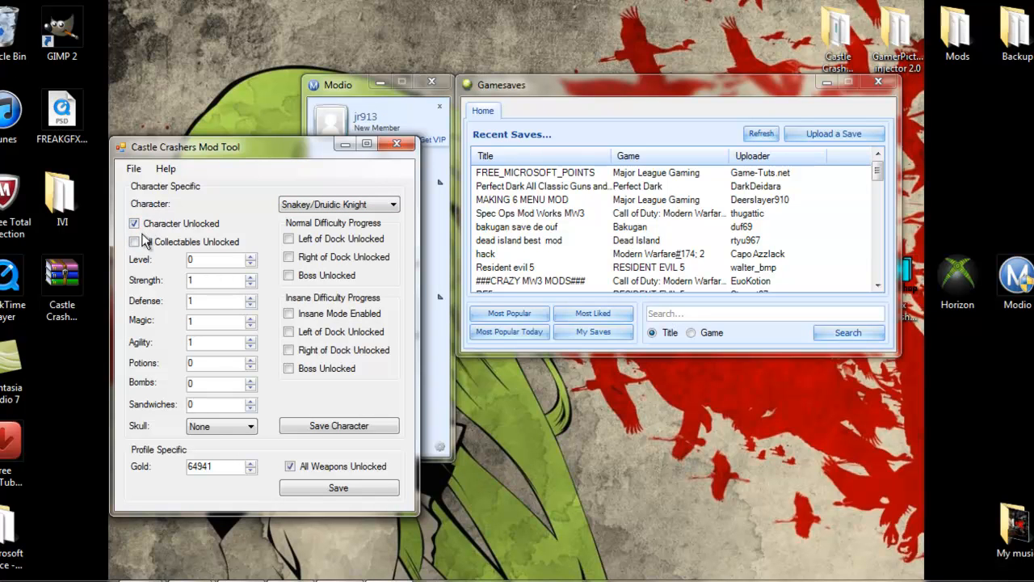
{"action": "left_click", "coordinate": [134, 242]}
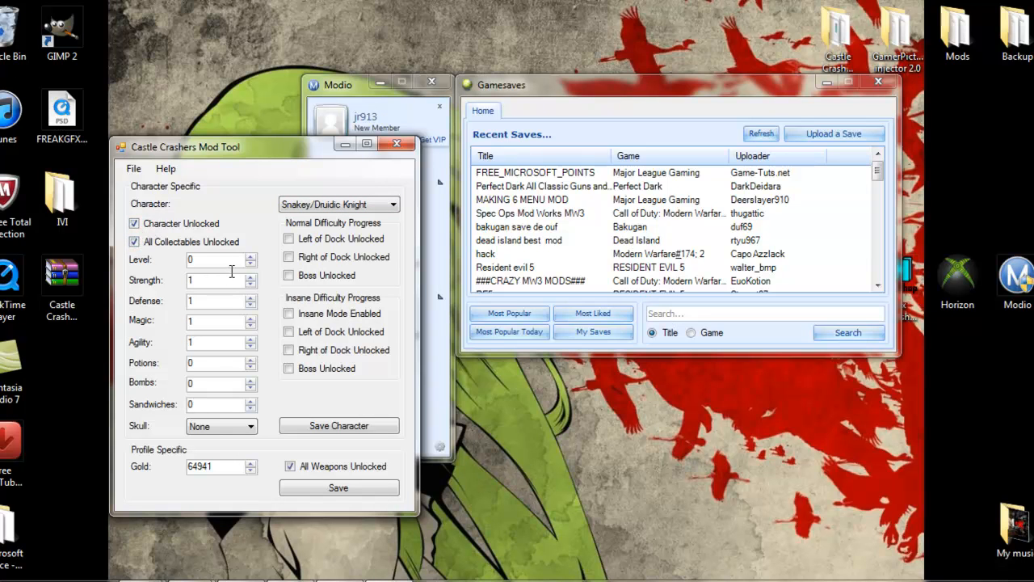
{"action": "type", "text": "99"}
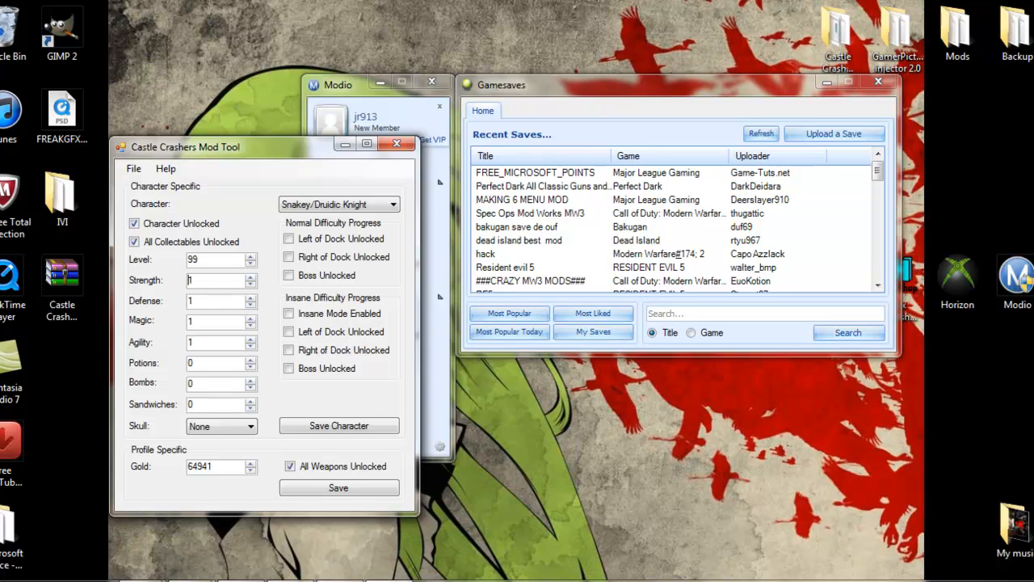
{"action": "type", "text": "23"}
{"action": "left_click", "coordinate": [222, 404]}
{"action": "type", "text": "128"}
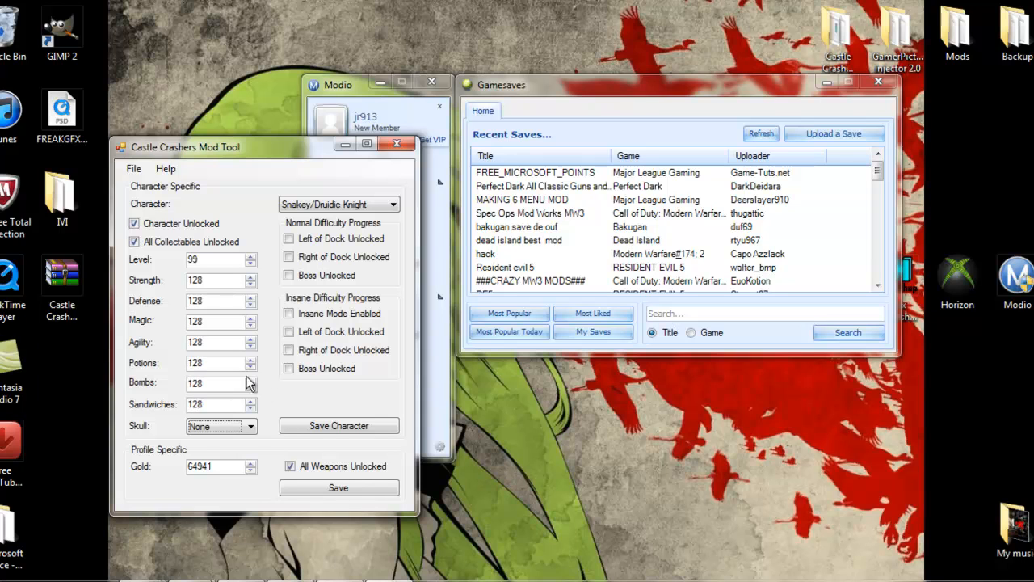
Step: Give Flaming Skull, set gold to 6427987 and unlock left-of-dock insane progress
{"action": "left_click", "coordinate": [214, 426]}
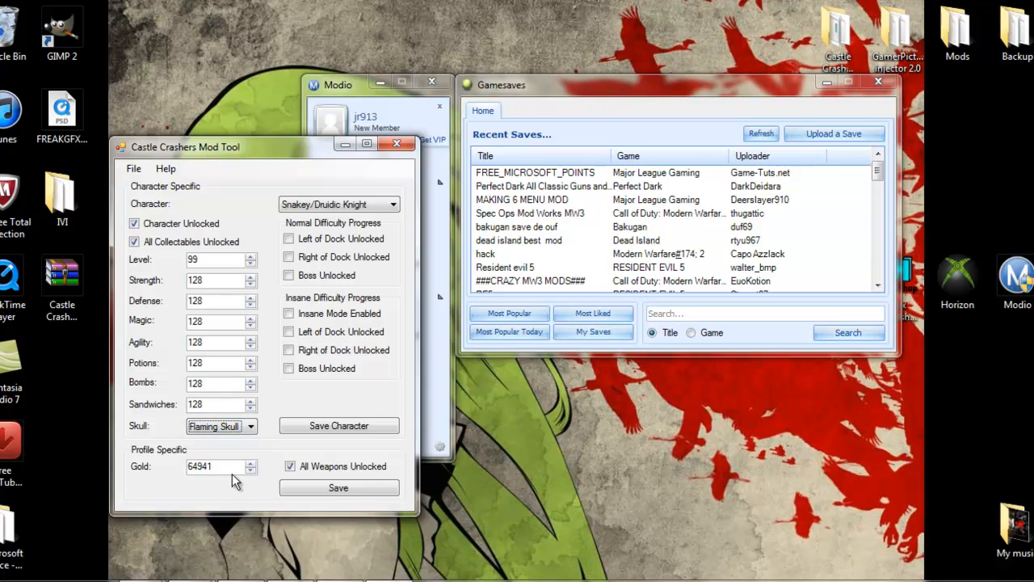
{"action": "left_click", "coordinate": [216, 466]}
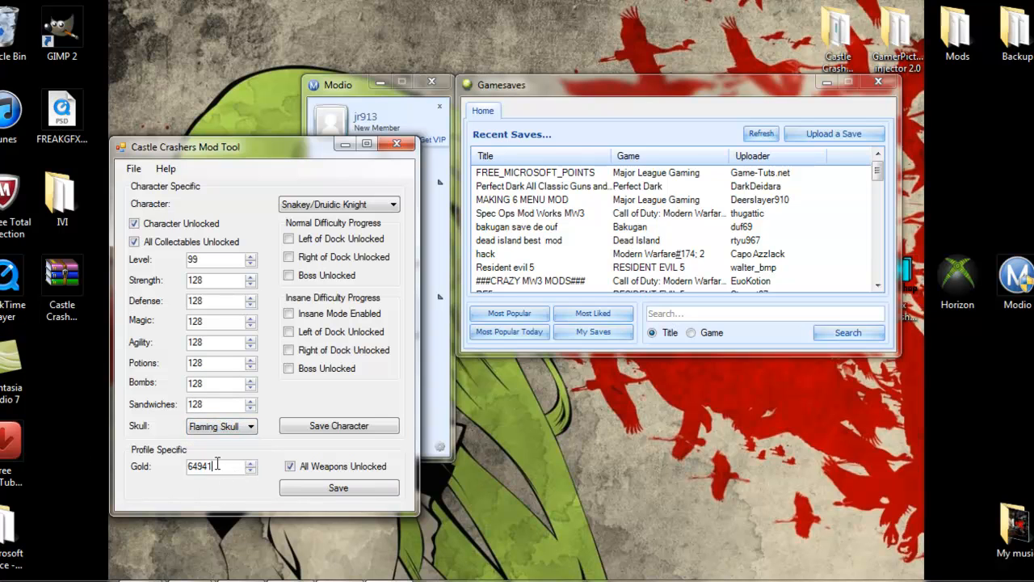
{"action": "type", "text": "6427987"}
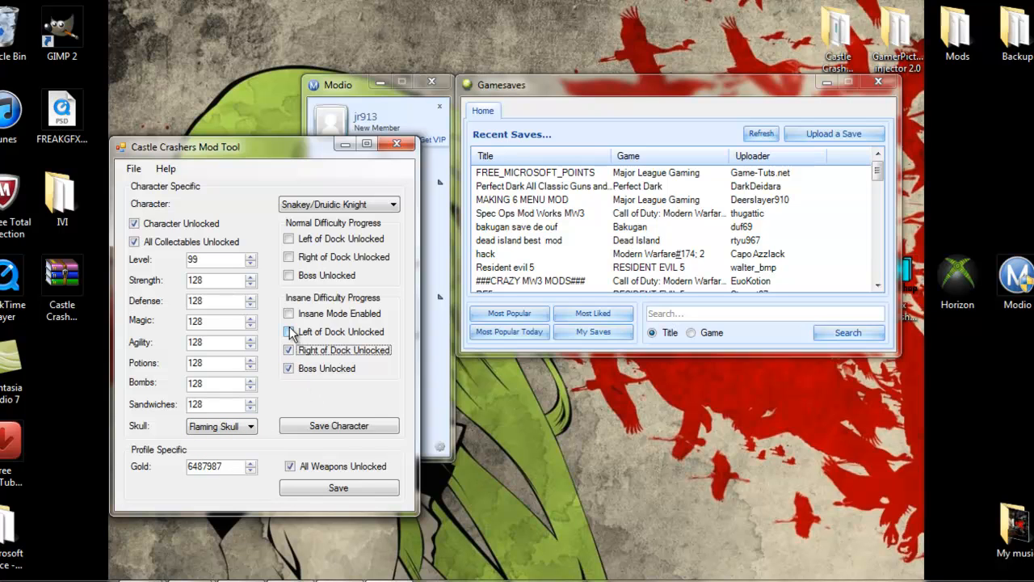
{"action": "left_click", "coordinate": [289, 314]}
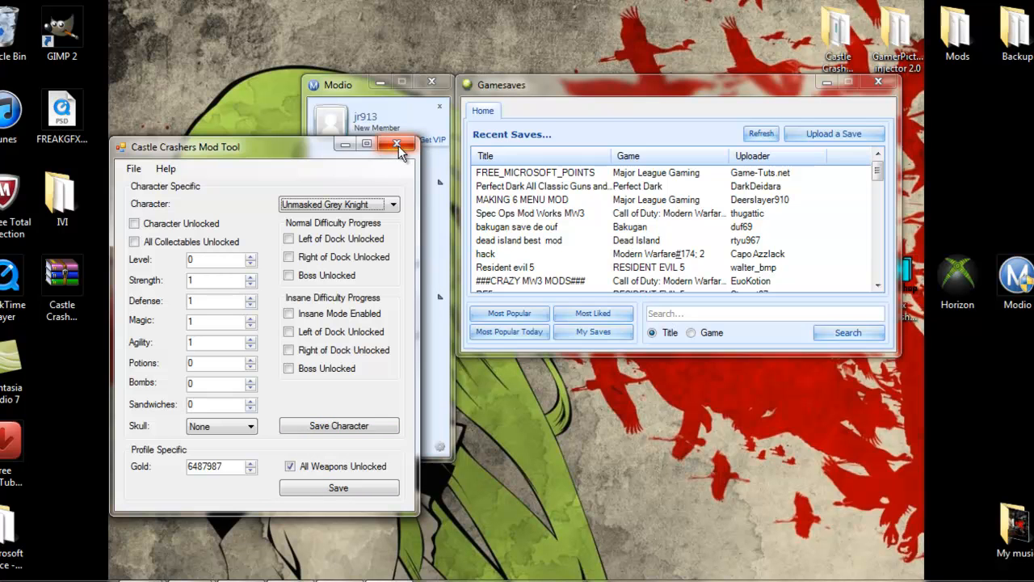
{"action": "left_click", "coordinate": [397, 144]}
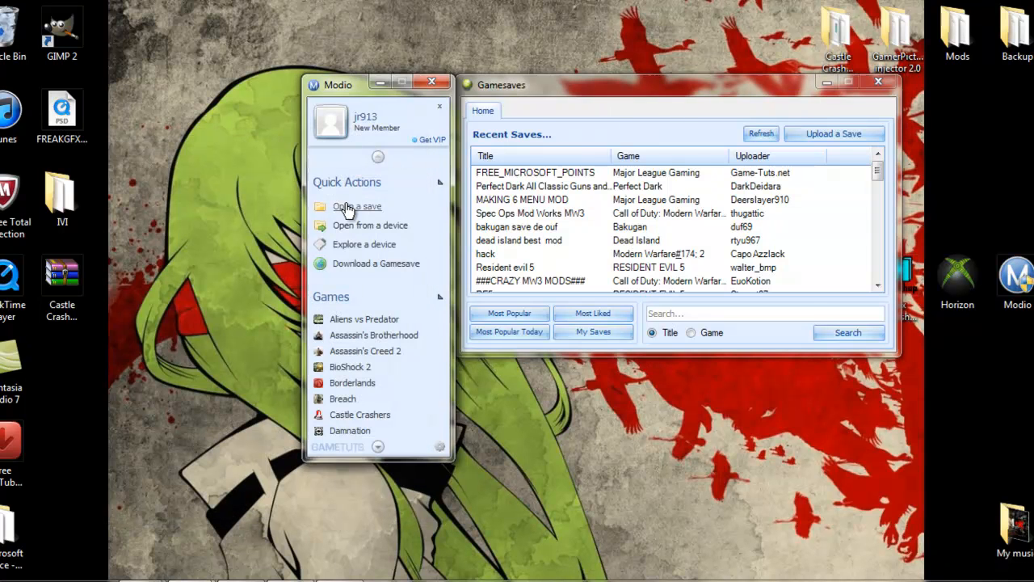
{"action": "left_click", "coordinate": [355, 206]}
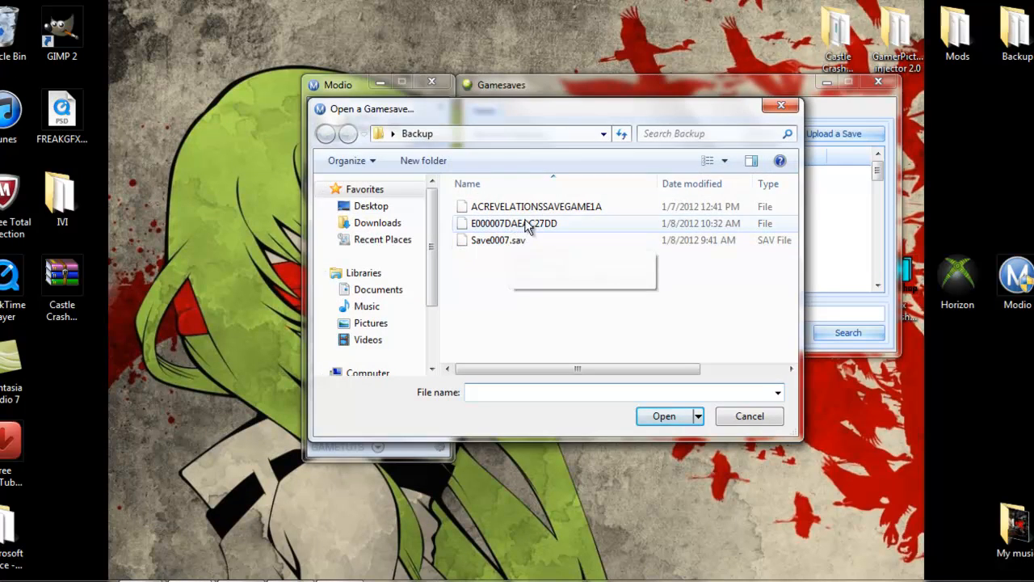
{"action": "double_click", "coordinate": [514, 223]}
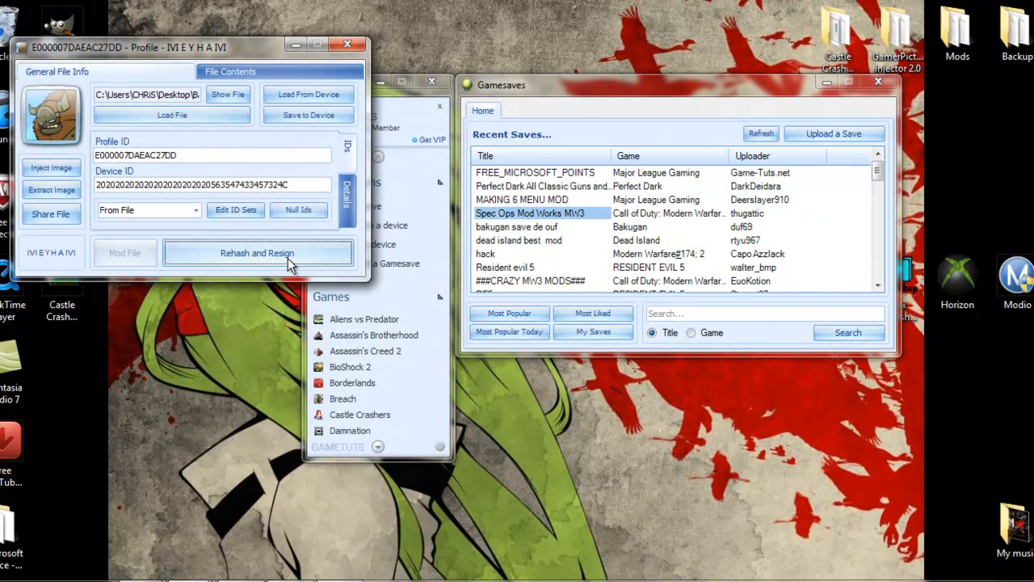
Step: Rehash and resign the edited profile, then close its window
{"action": "left_click", "coordinate": [257, 252]}
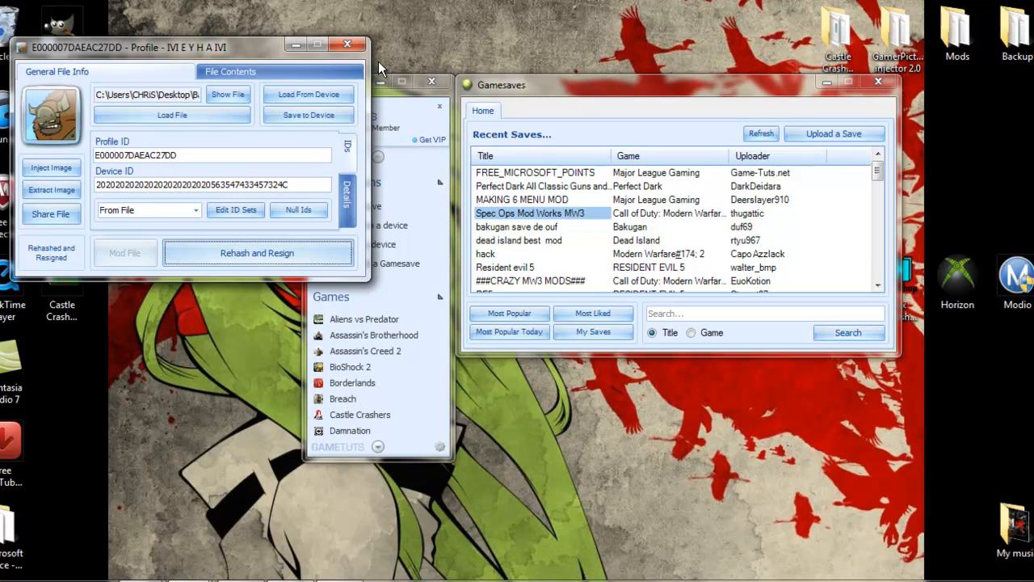
{"action": "left_click", "coordinate": [347, 45]}
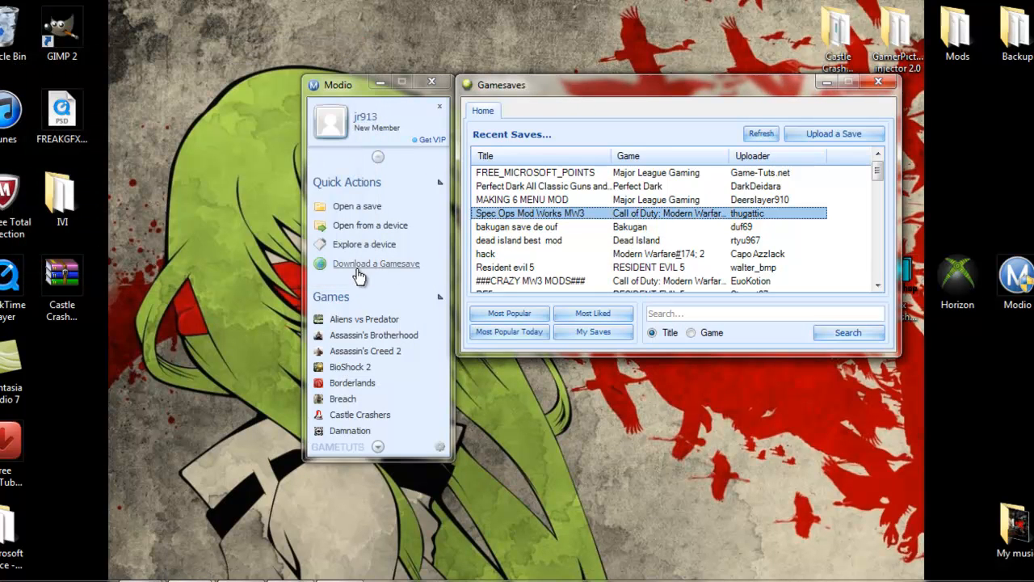
{"action": "left_click", "coordinate": [363, 244]}
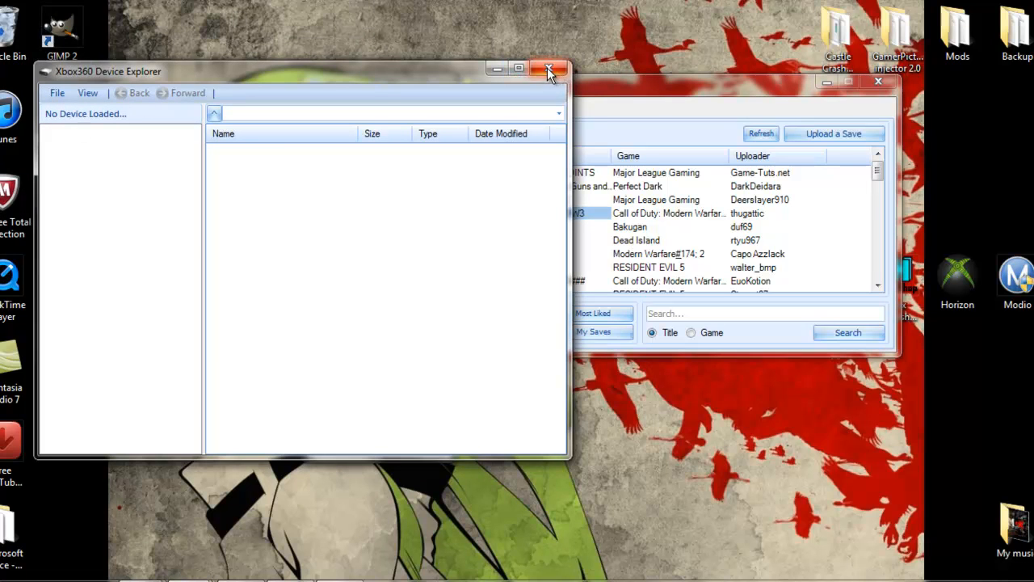
{"action": "left_click", "coordinate": [549, 68]}
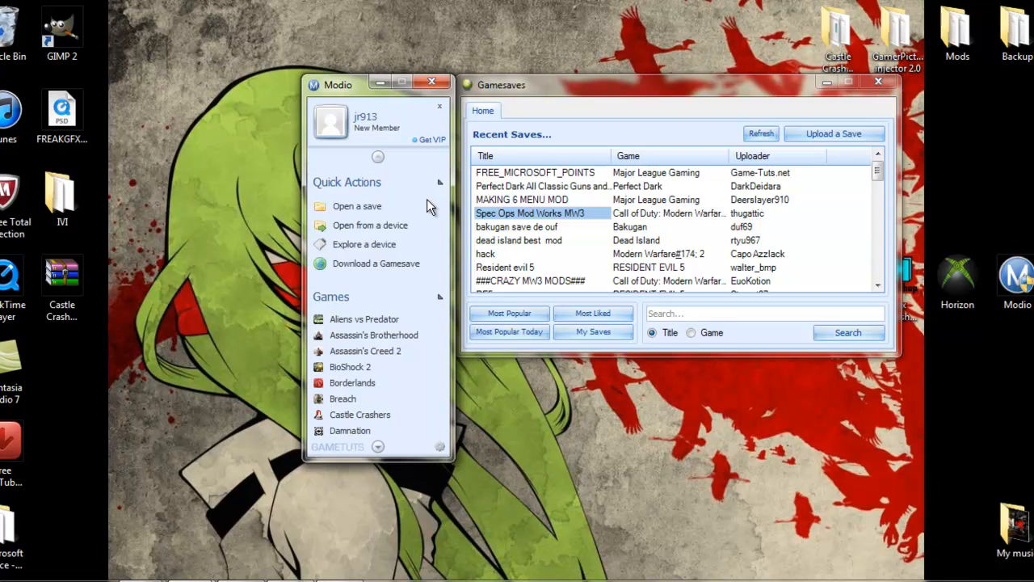